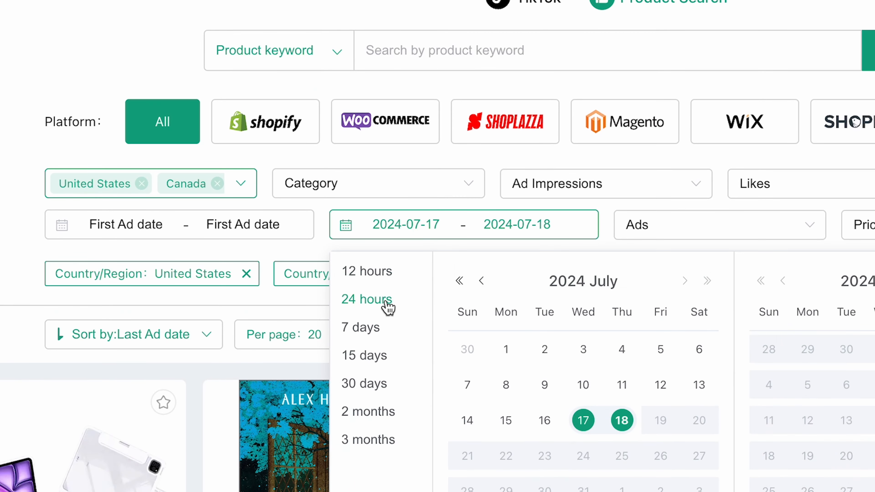
Step: Limit Last Ad date to the past 24 hours (2024-07-18 to 2024-07-19)
{"action": "left_click", "coordinate": [366, 299]}
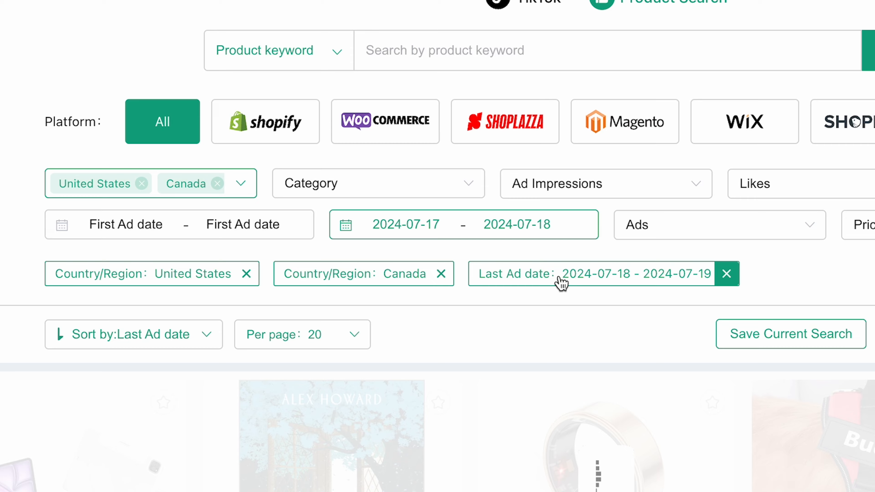